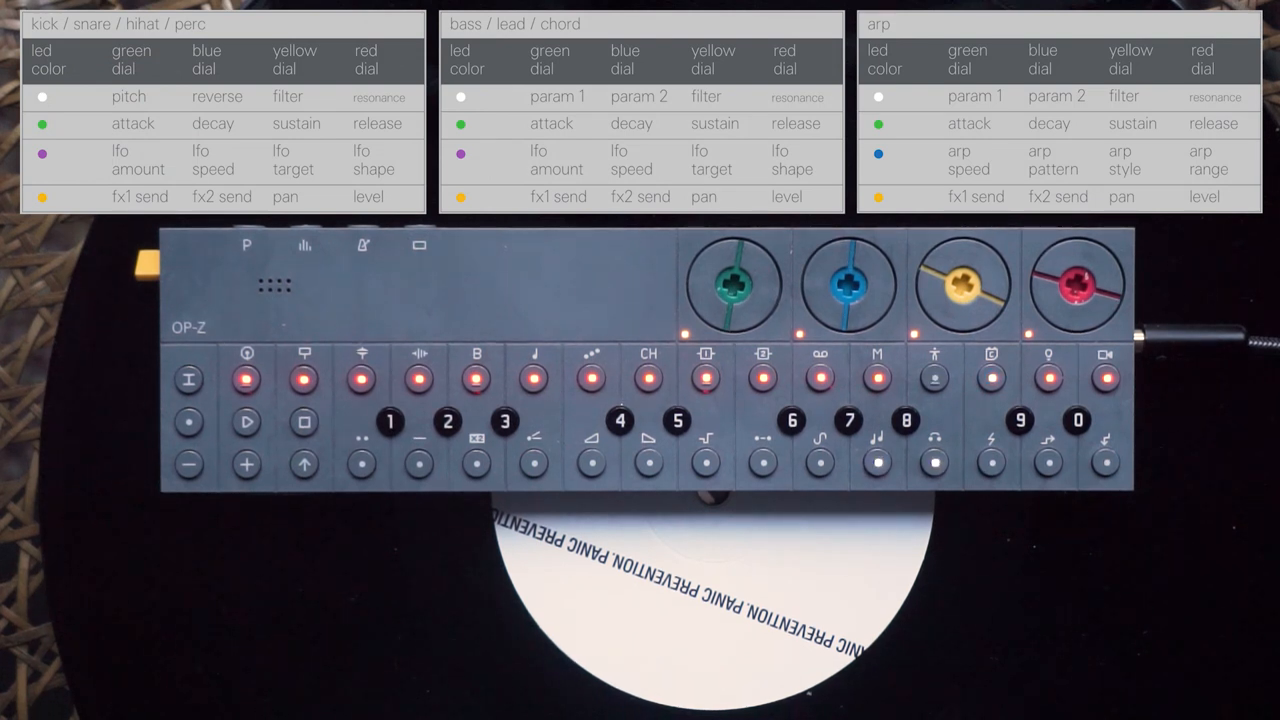
{"action": "left_click", "coordinate": [304, 378]}
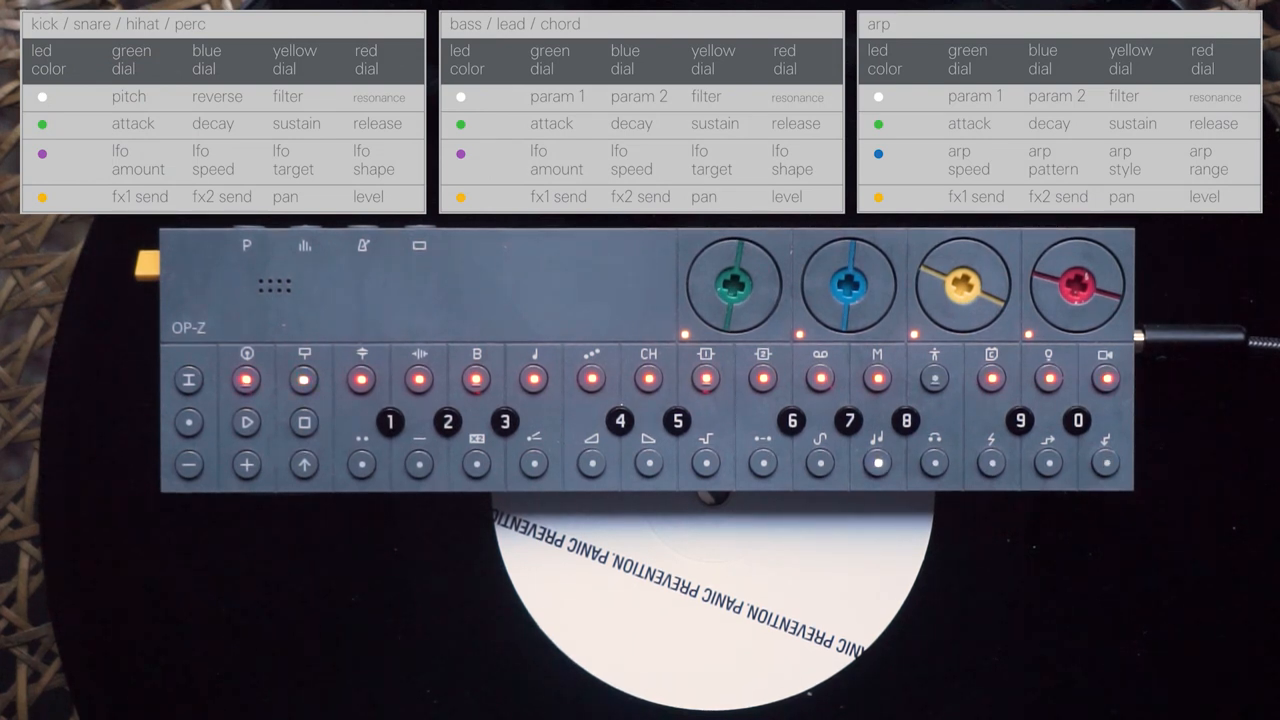